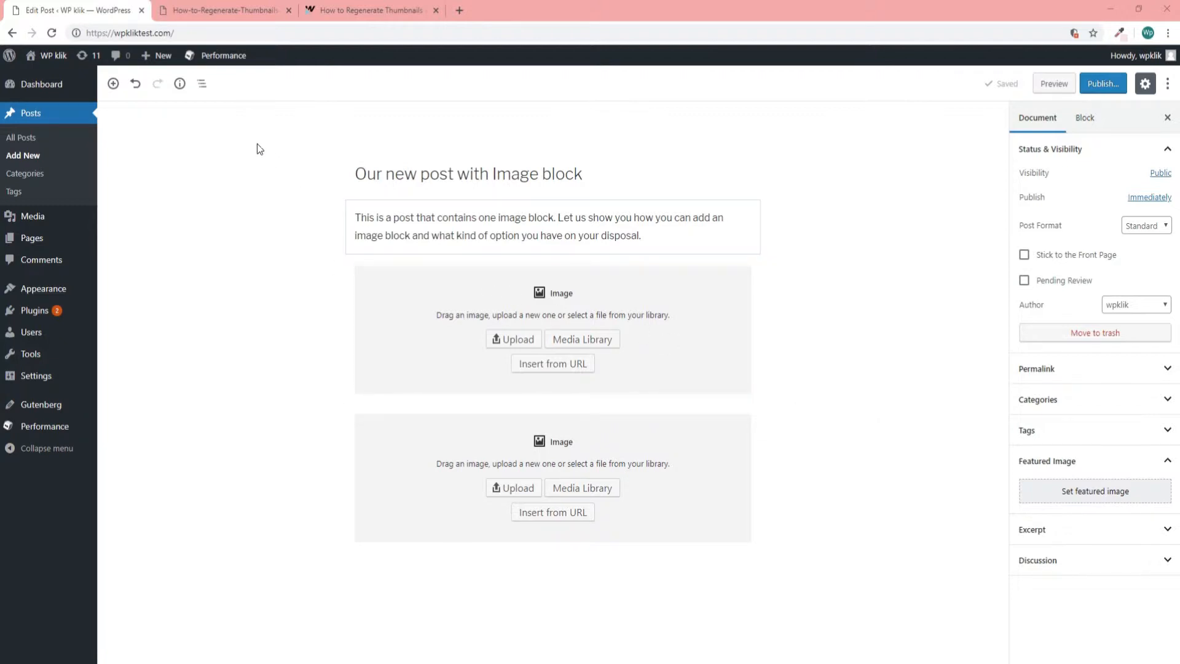
# Step: Add a third image block and fill the first two with the pink guide and blue paper-plane images
pyautogui.click(113, 84)
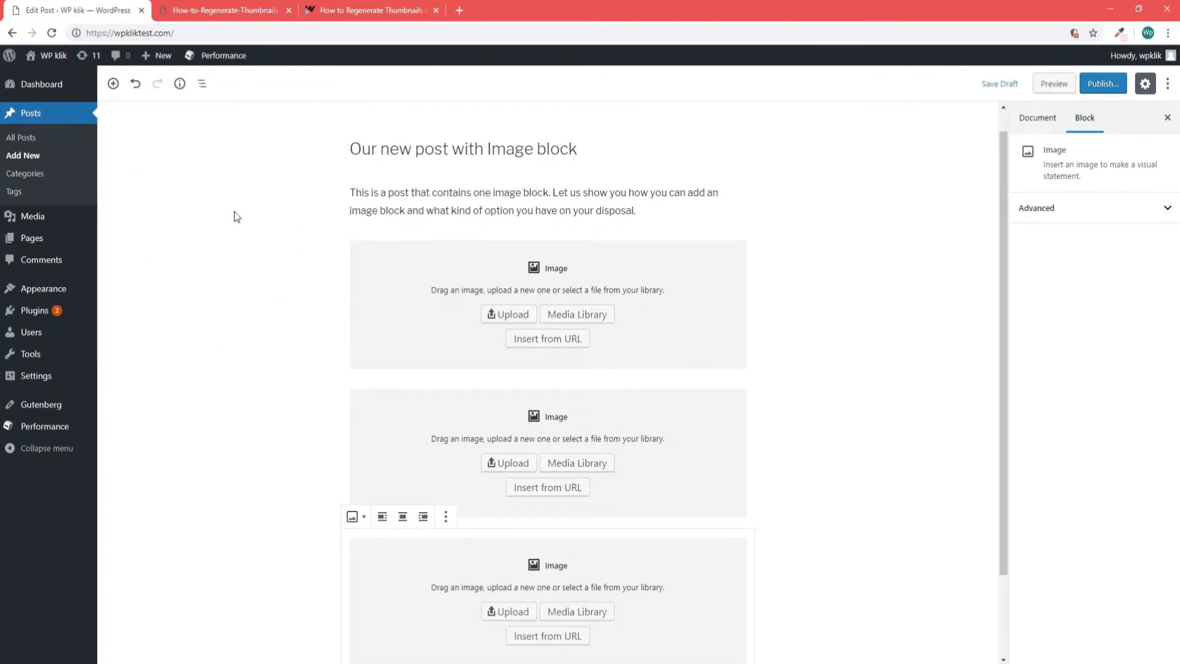
pyautogui.click(547, 305)
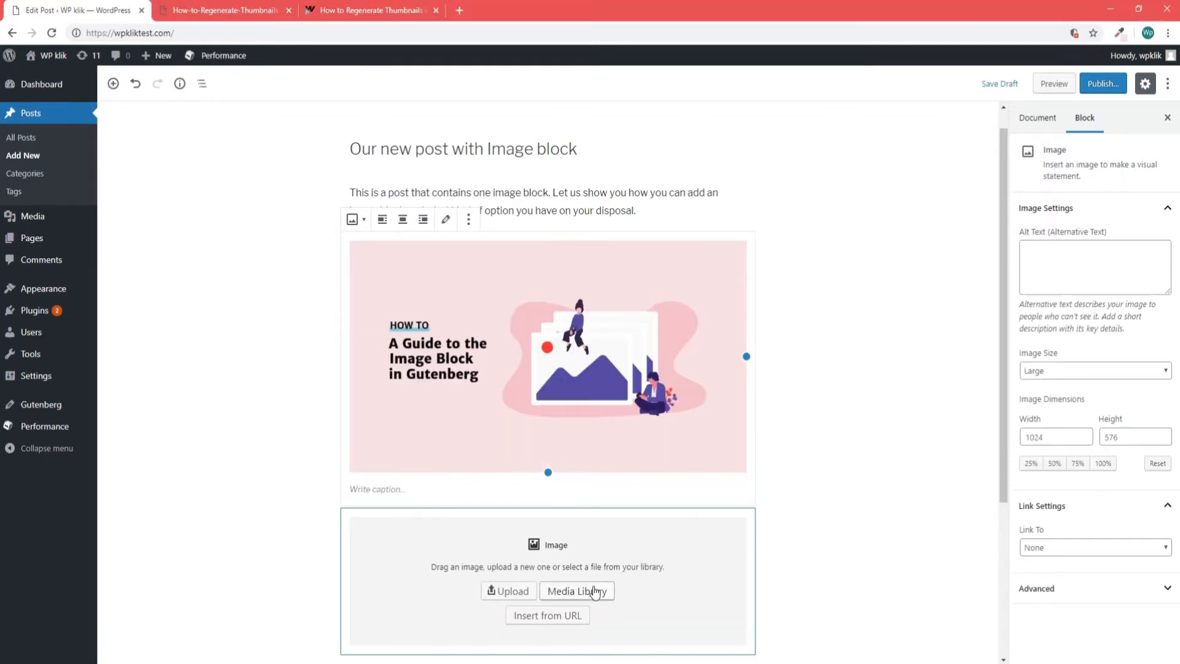
pyautogui.click(578, 592)
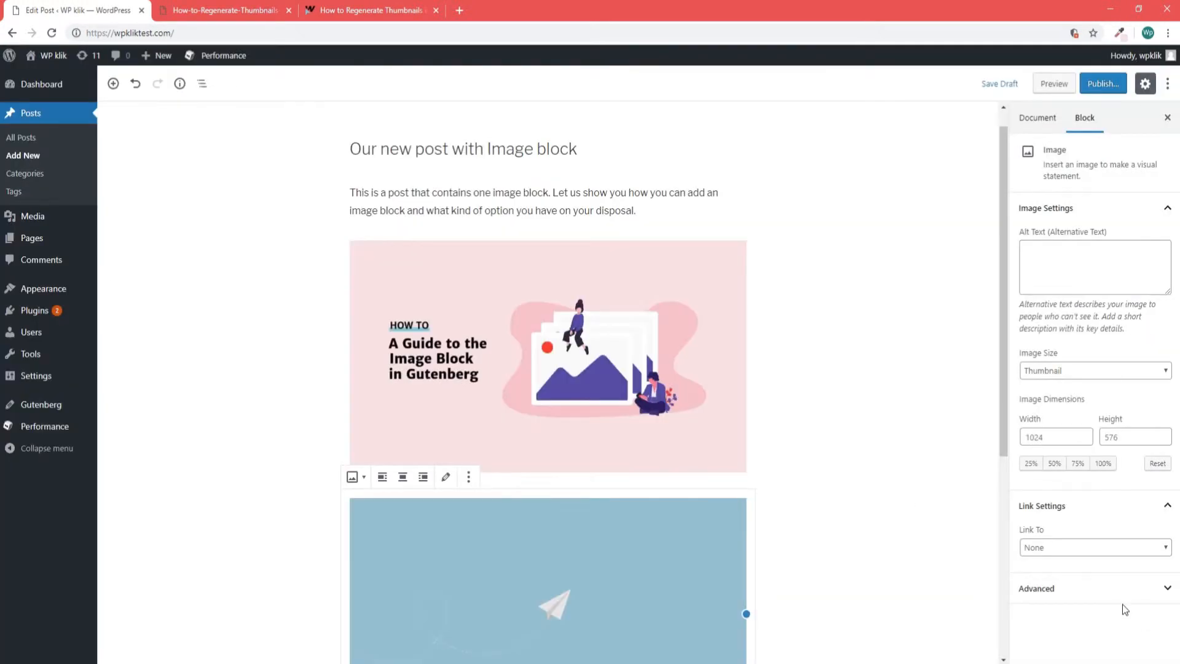
# Step: Glance at the other browser tab with an illustration and return to the post
pyautogui.click(222, 10)
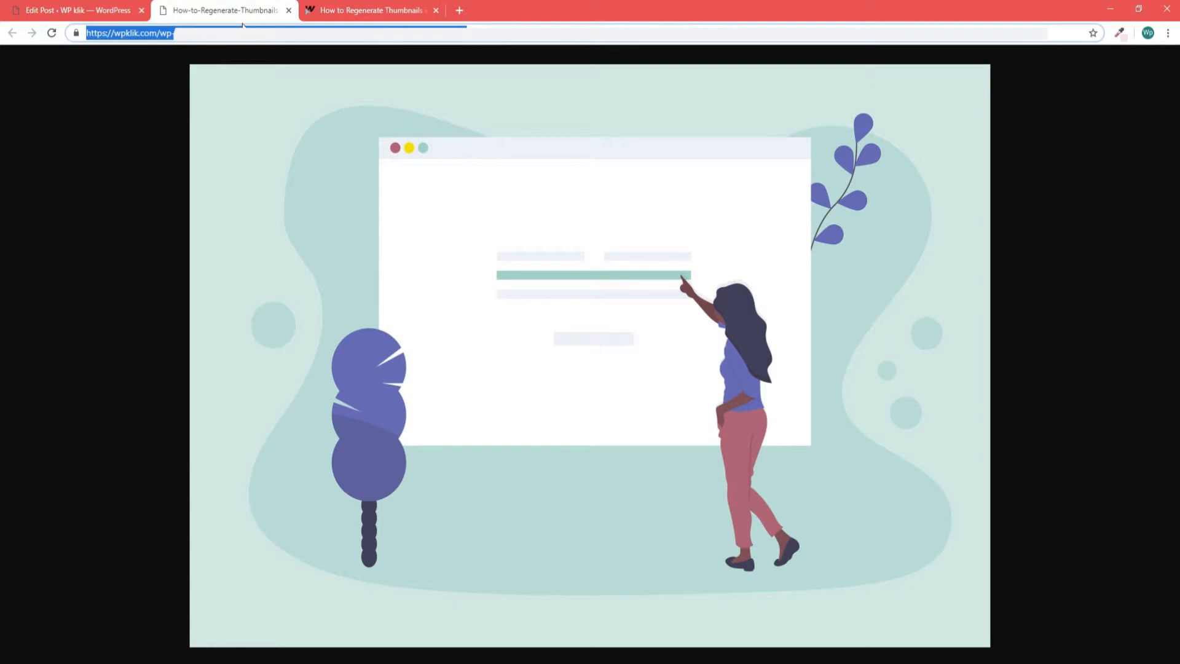
pyautogui.click(75, 11)
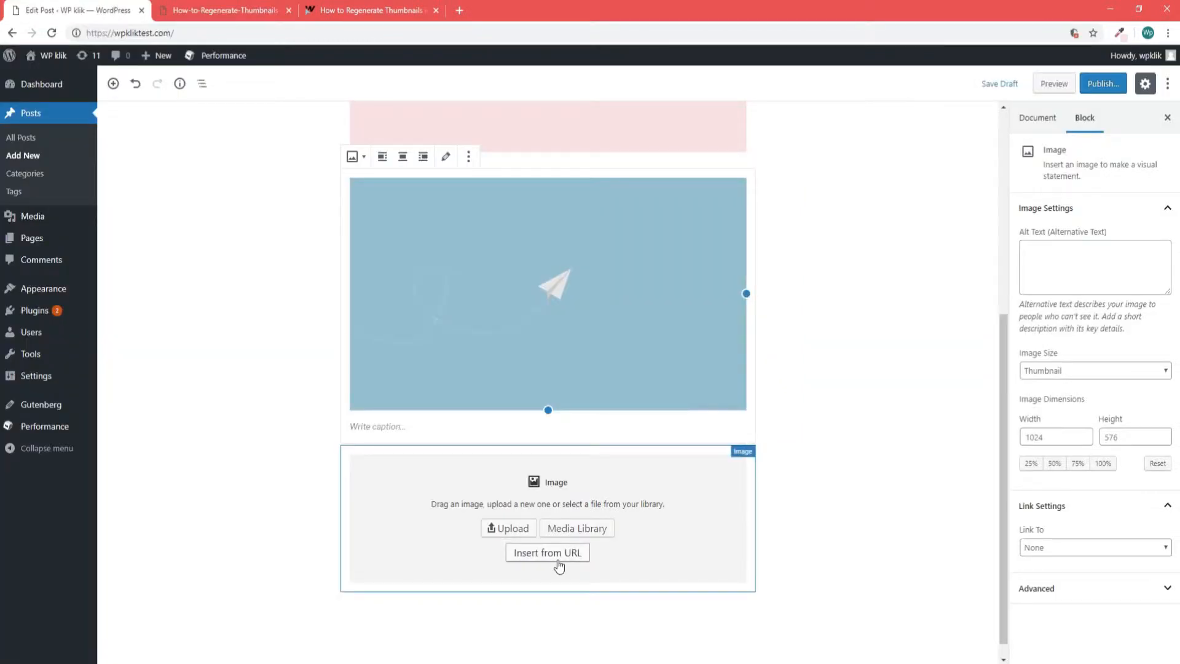
# Step: Select the pink guide image and drag its handle to a 639 by 359 size
pyautogui.click(547, 552)
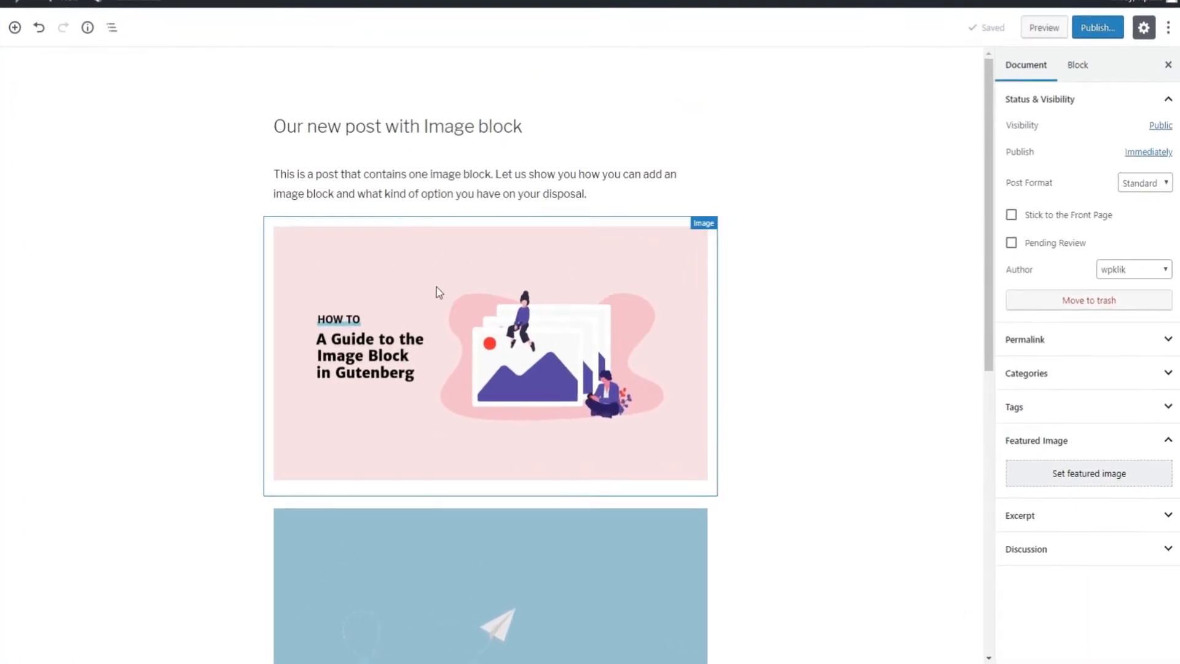
pyautogui.click(490, 354)
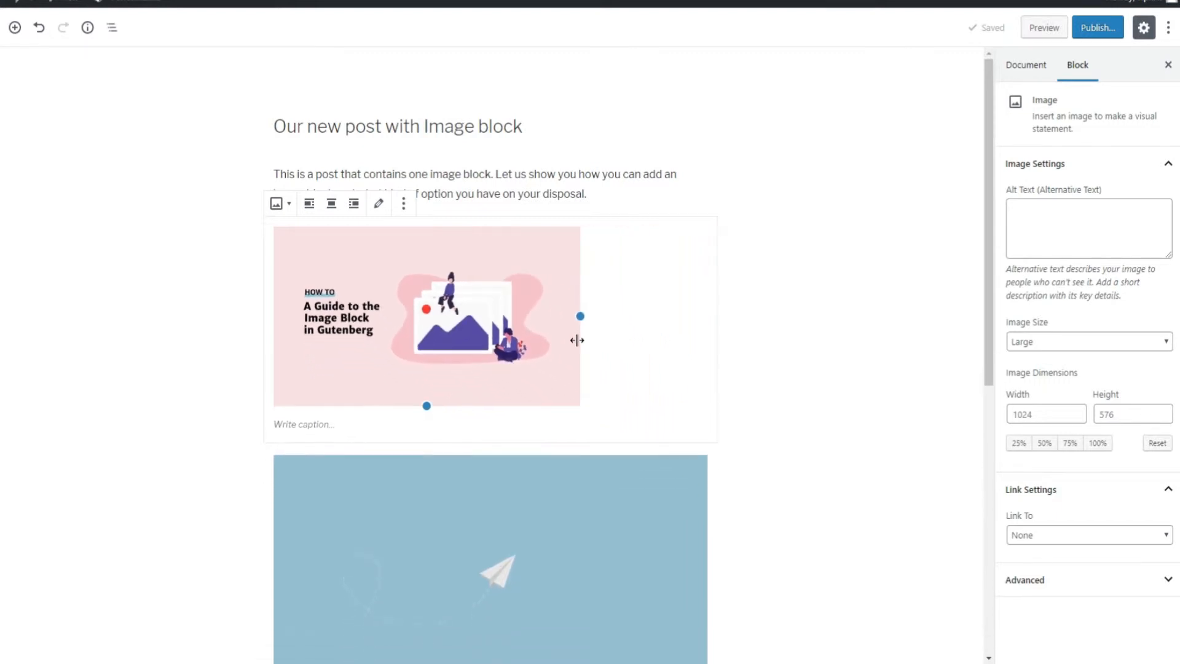
pyautogui.moveTo(580, 316); pyautogui.dragTo(704, 352)
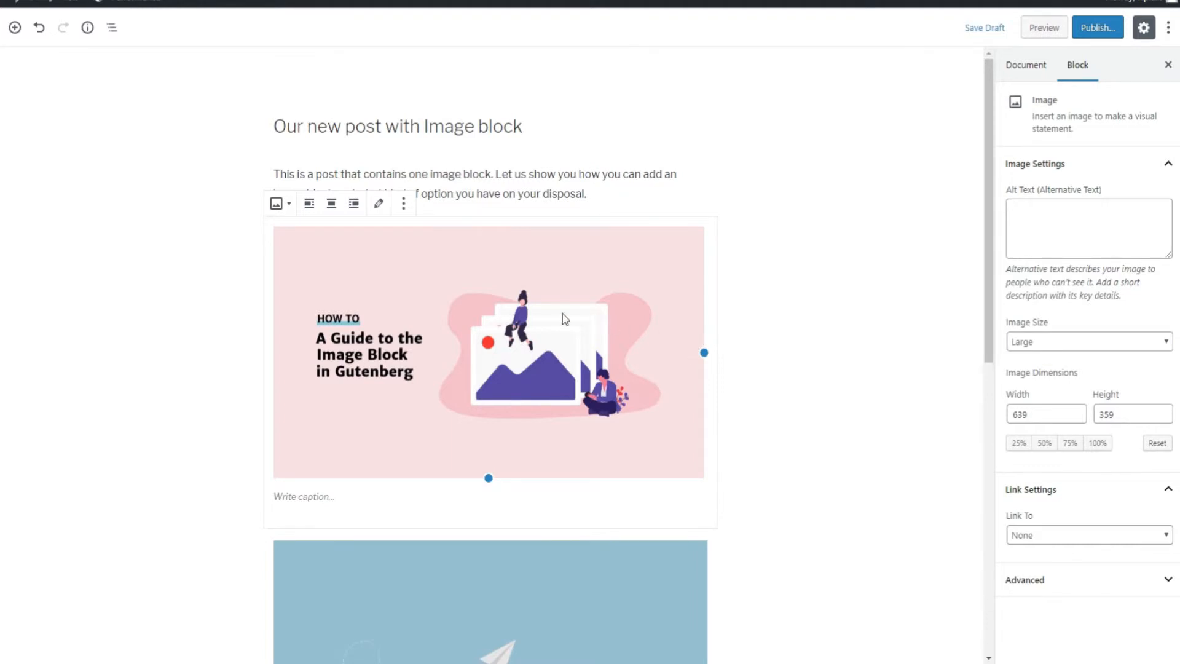
pyautogui.scroll(-3)
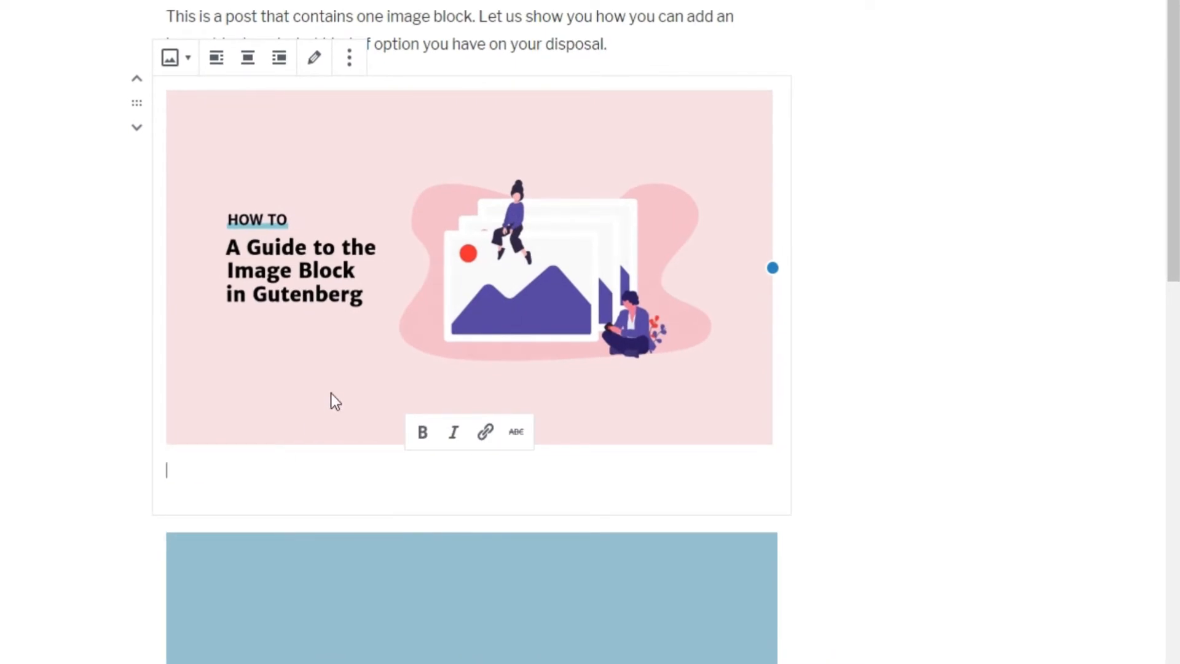
# Step: Caption the pink guide image 'Image Caption'
pyautogui.write('Image Caption')
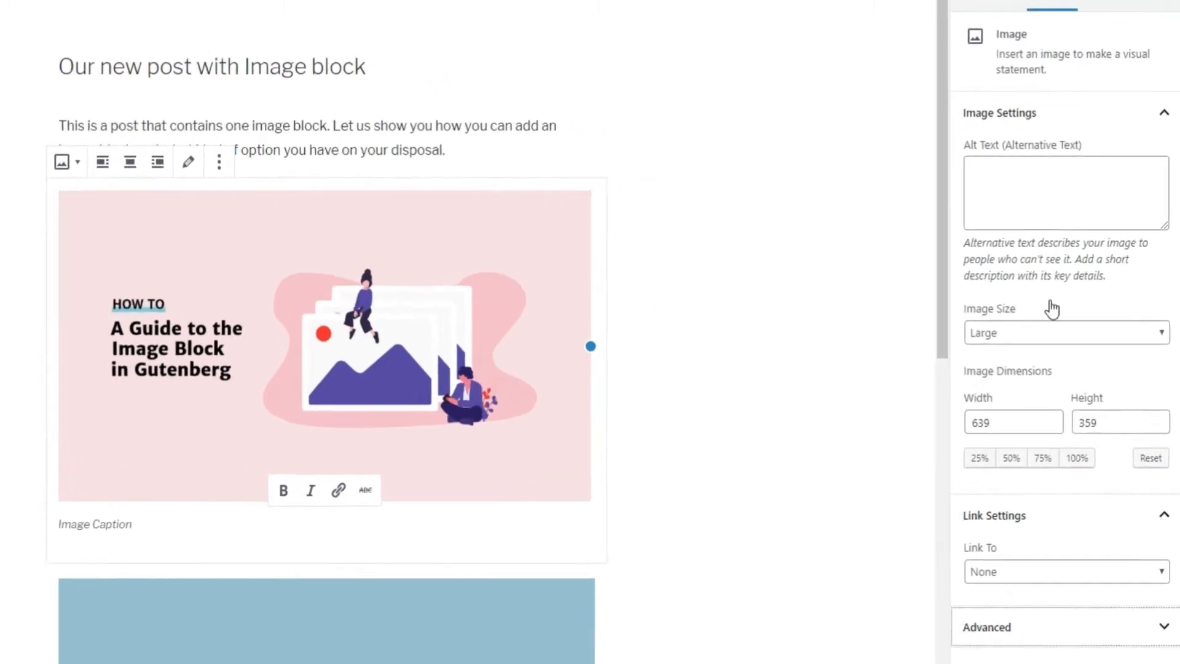
# Step: Give the guide image alt text 'Short Desc' and Medium size, 300 by 169
pyautogui.write('Short')
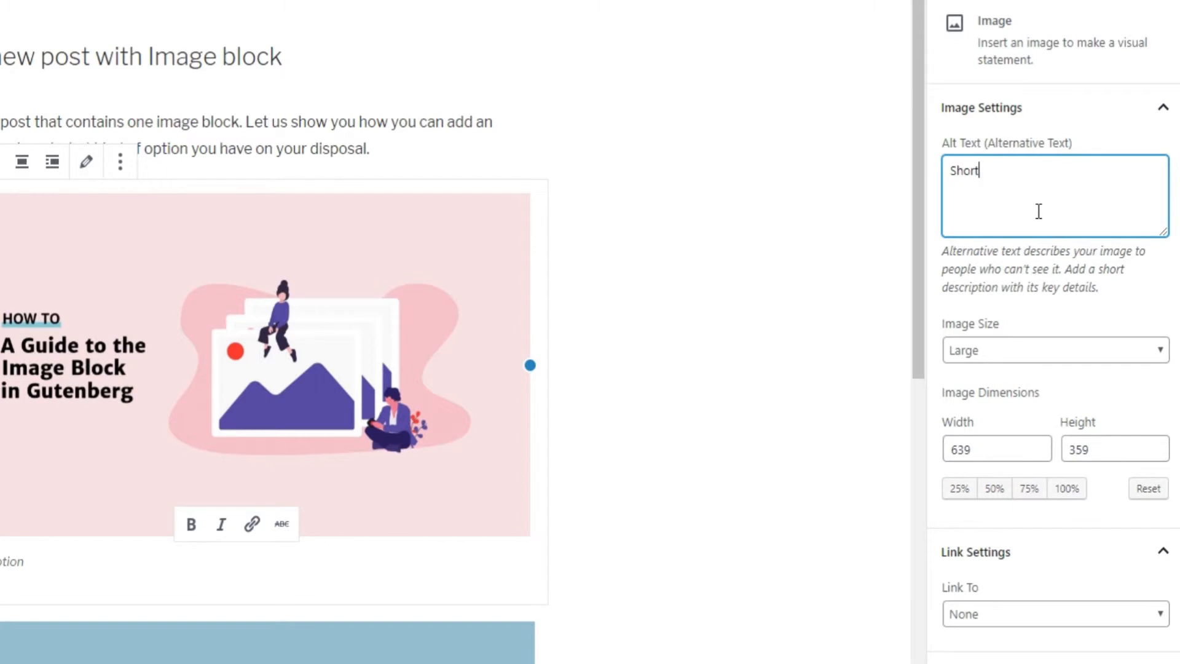
pyautogui.write('Desc')
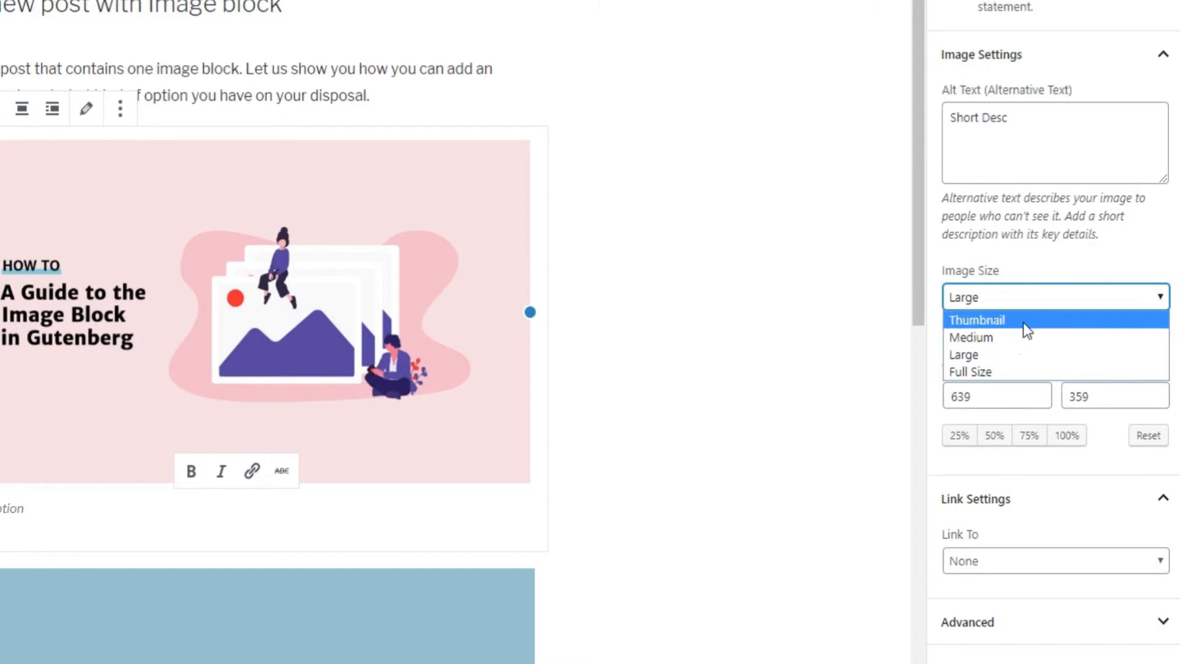
pyautogui.click(971, 337)
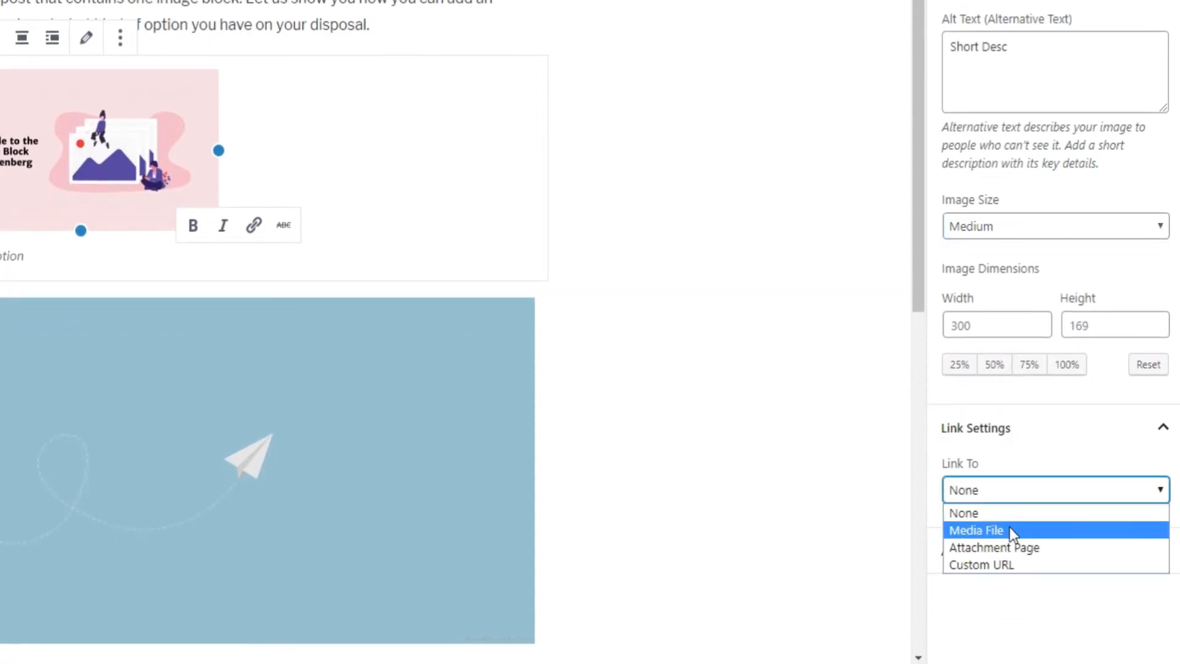
pyautogui.moveTo(982, 564)
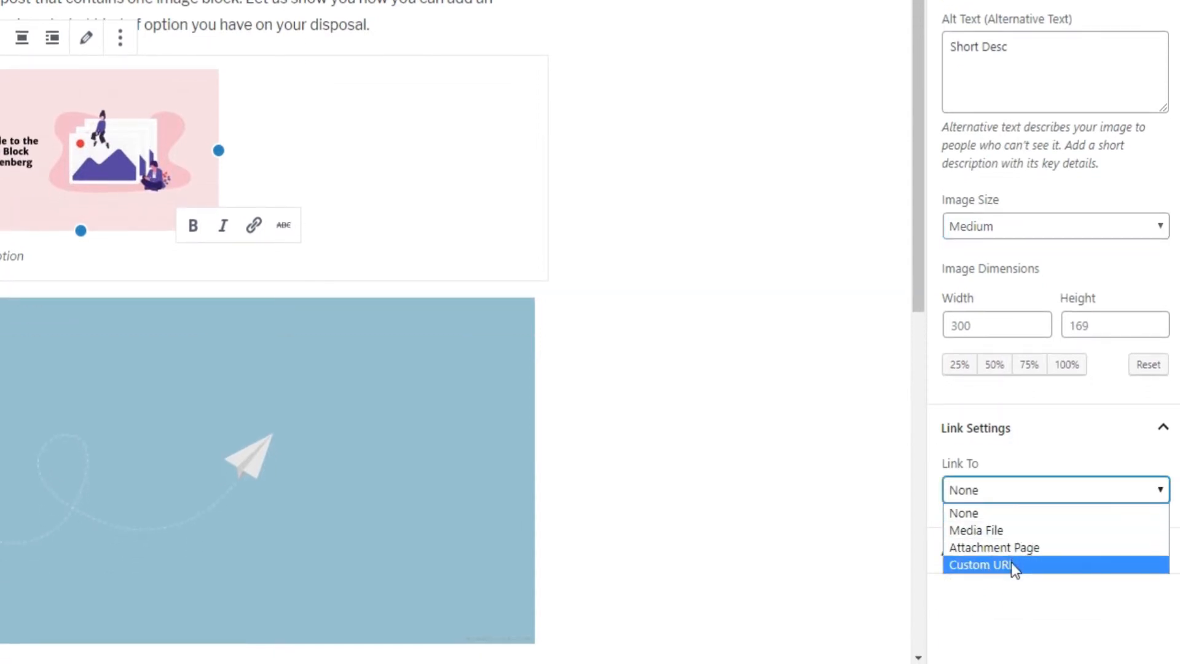
pyautogui.moveTo(1001, 524)
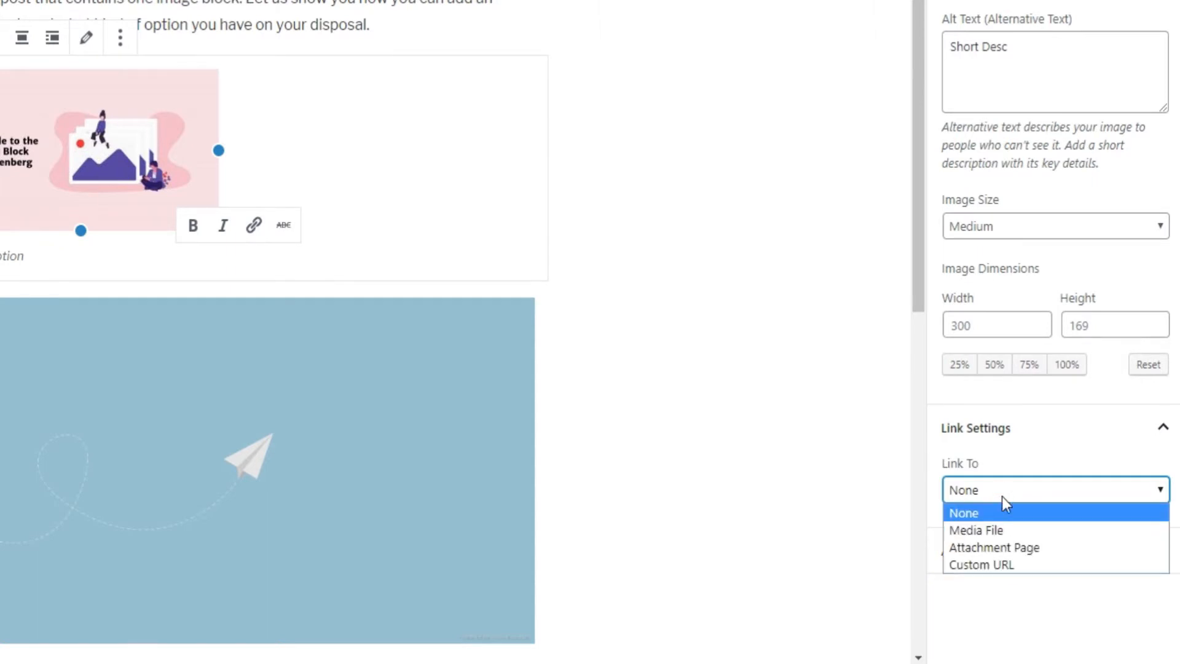
# Step: Link the image to its attachment page and make the link open in a new tab
pyautogui.click(994, 547)
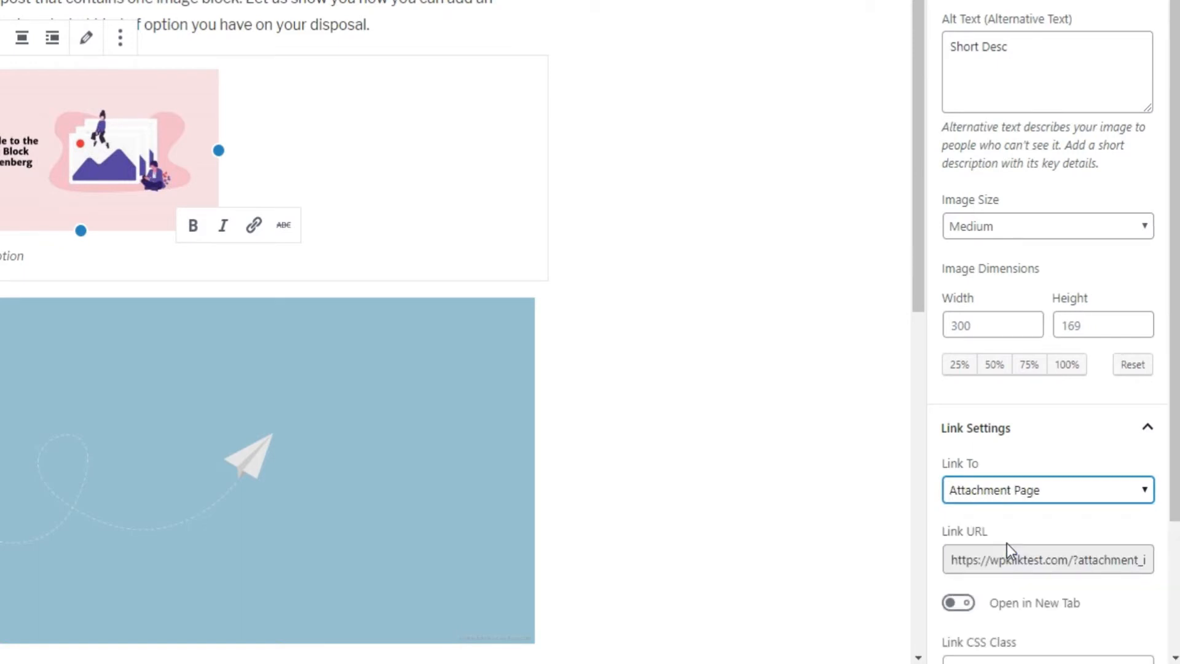
pyautogui.scroll(-3)
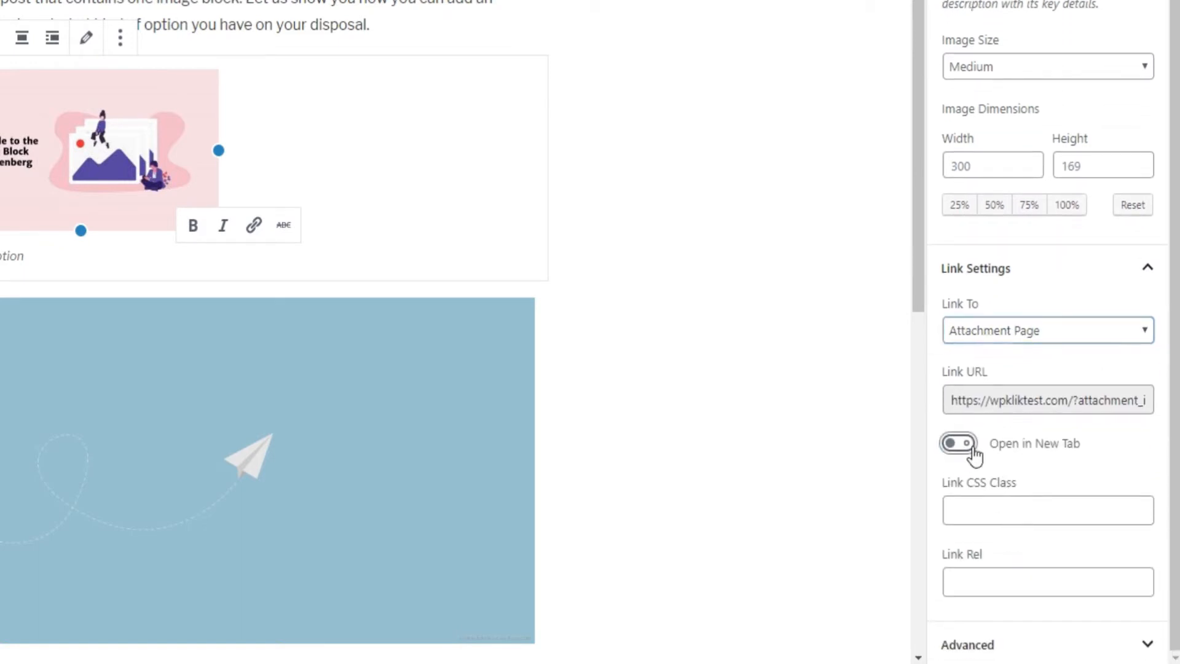
pyautogui.click(958, 442)
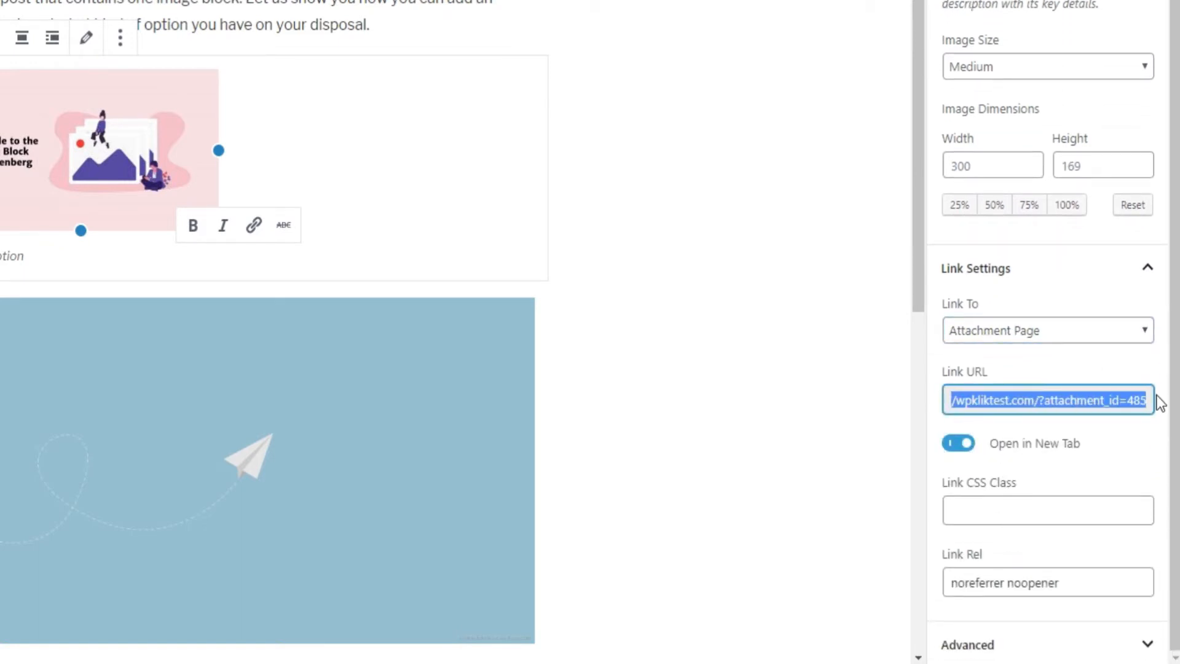
# Step: Switch the link destination to the media file, then to a custom URL
pyautogui.click(1046, 329)
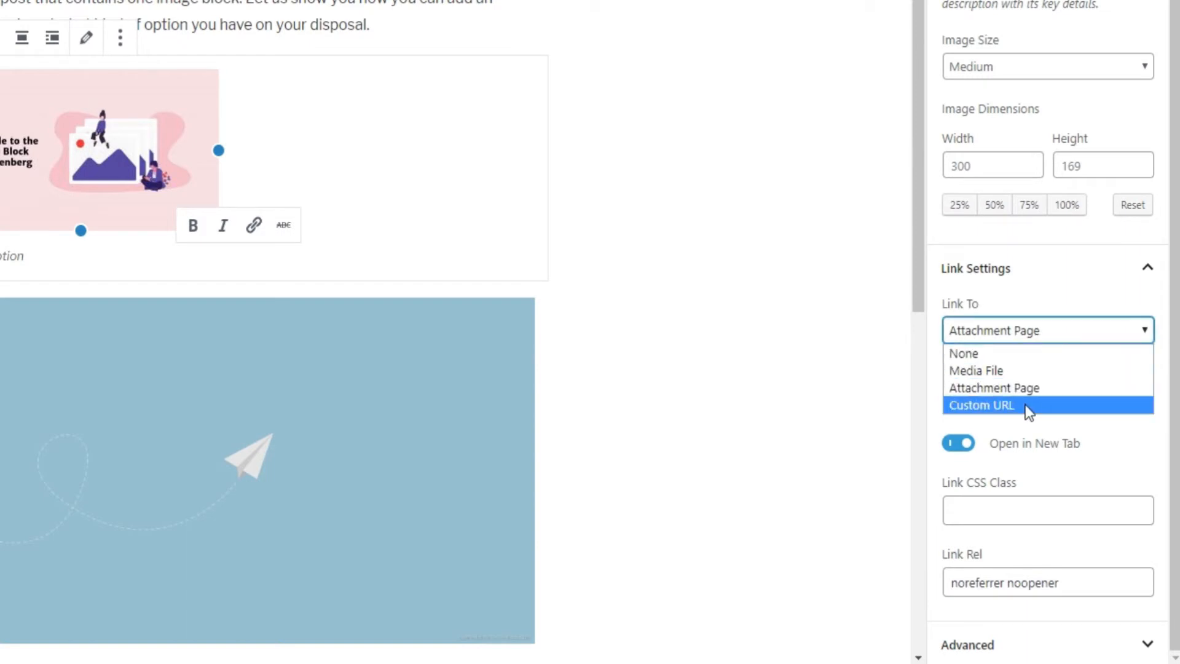
pyautogui.click(975, 370)
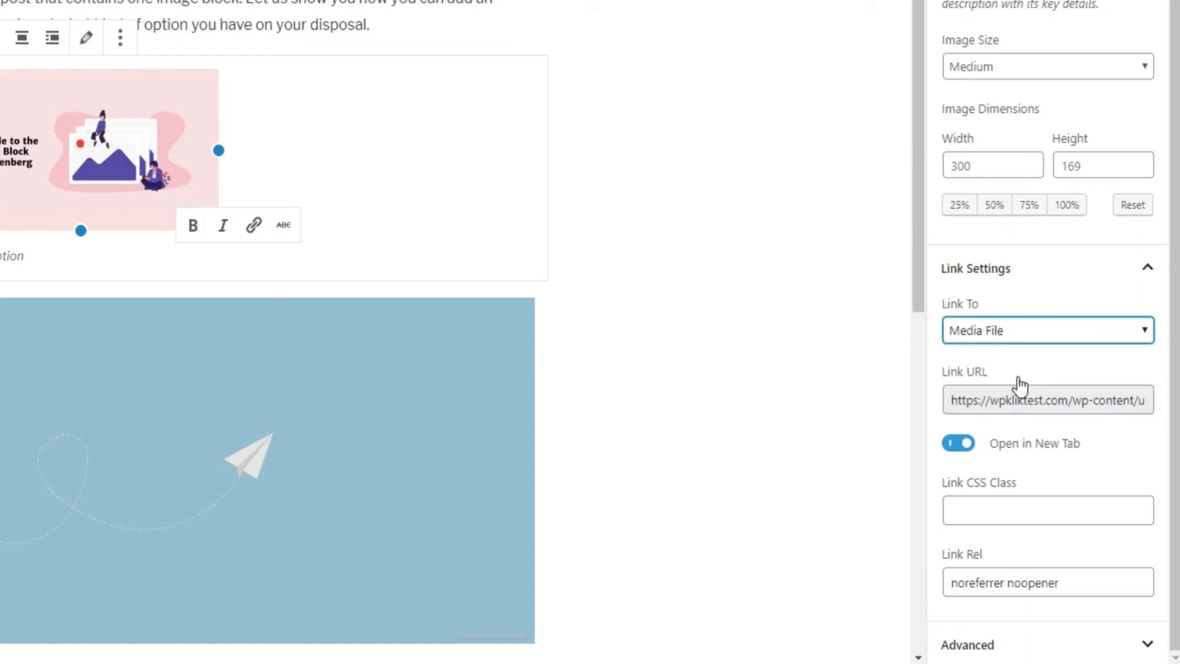
pyautogui.click(1045, 329)
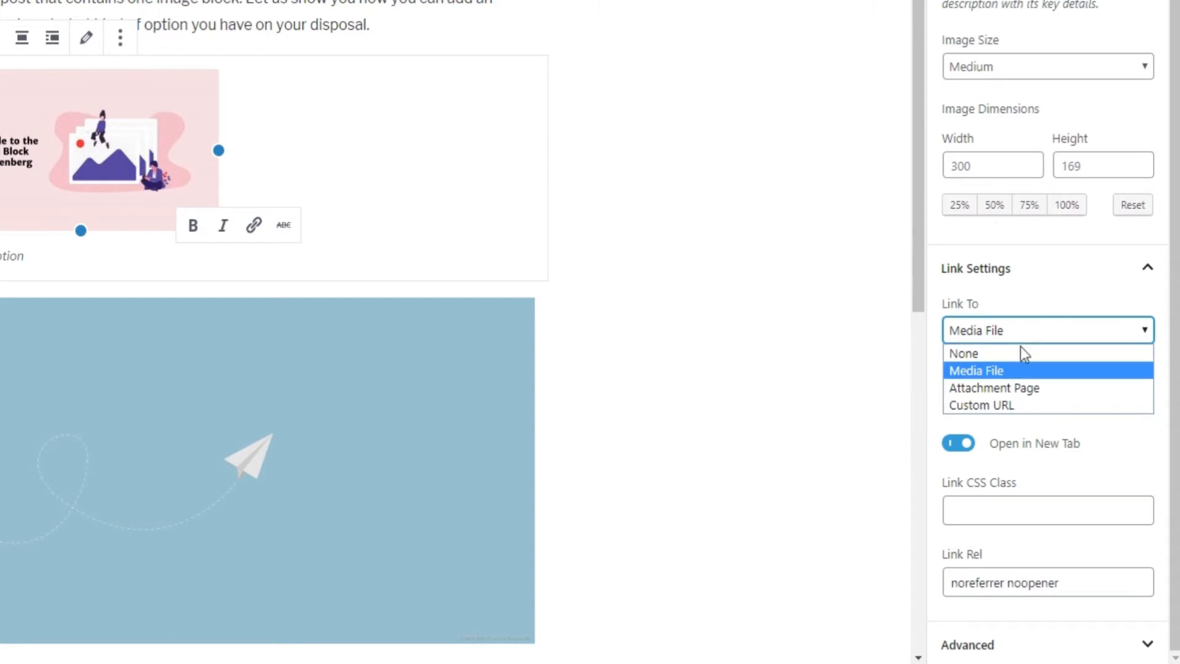
pyautogui.click(981, 405)
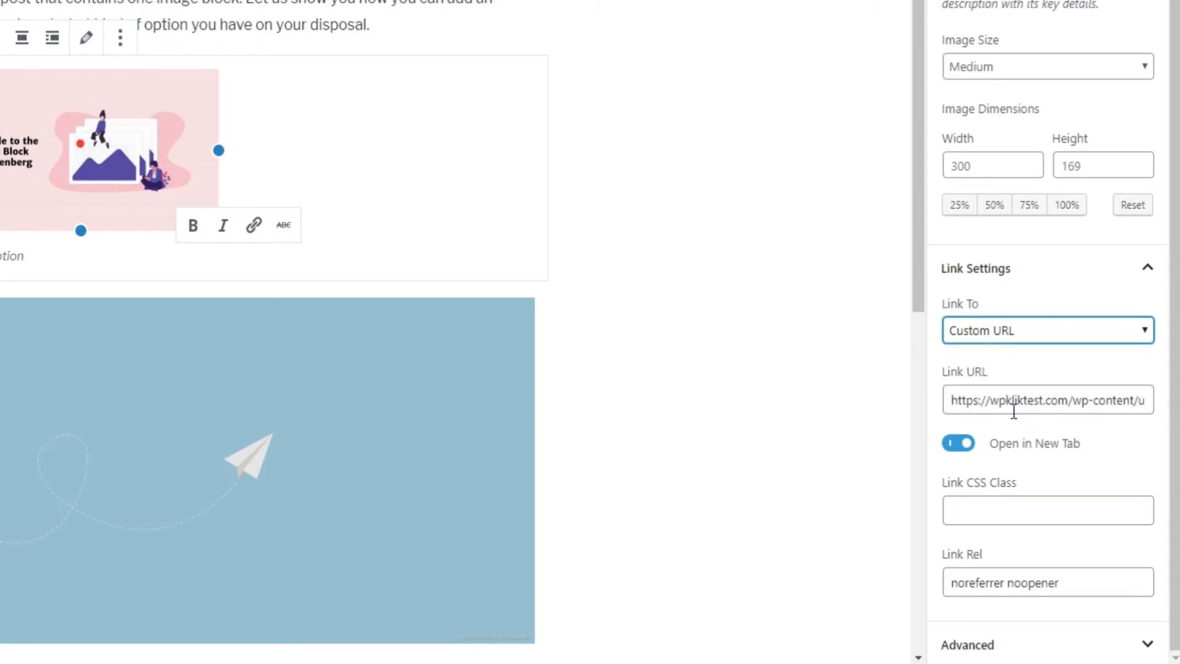
pyautogui.moveTo(1021, 503)
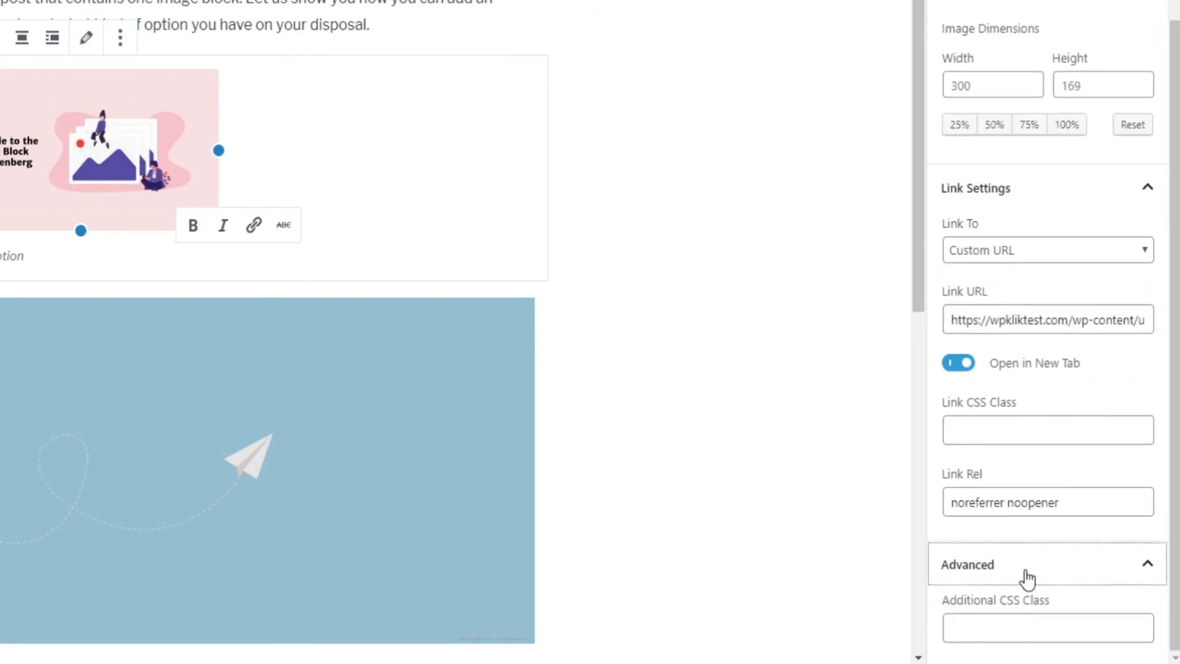
# Step: Expand Advanced settings and center-align the guide image in the post
pyautogui.click(1046, 628)
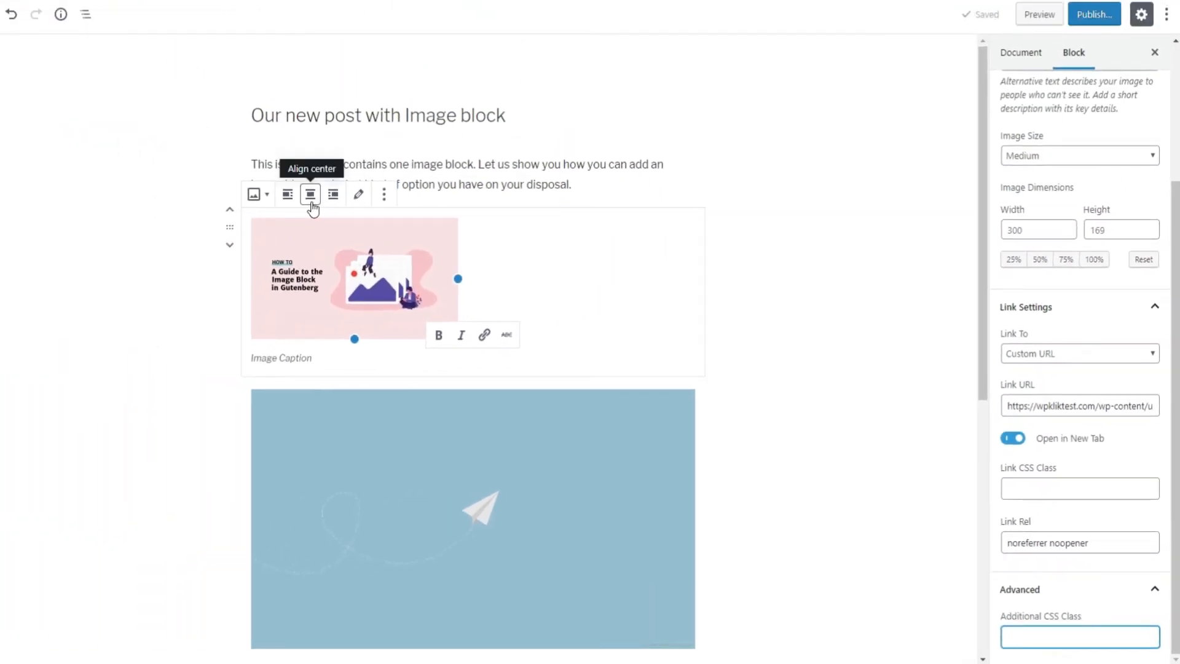
pyautogui.click(631, 194)
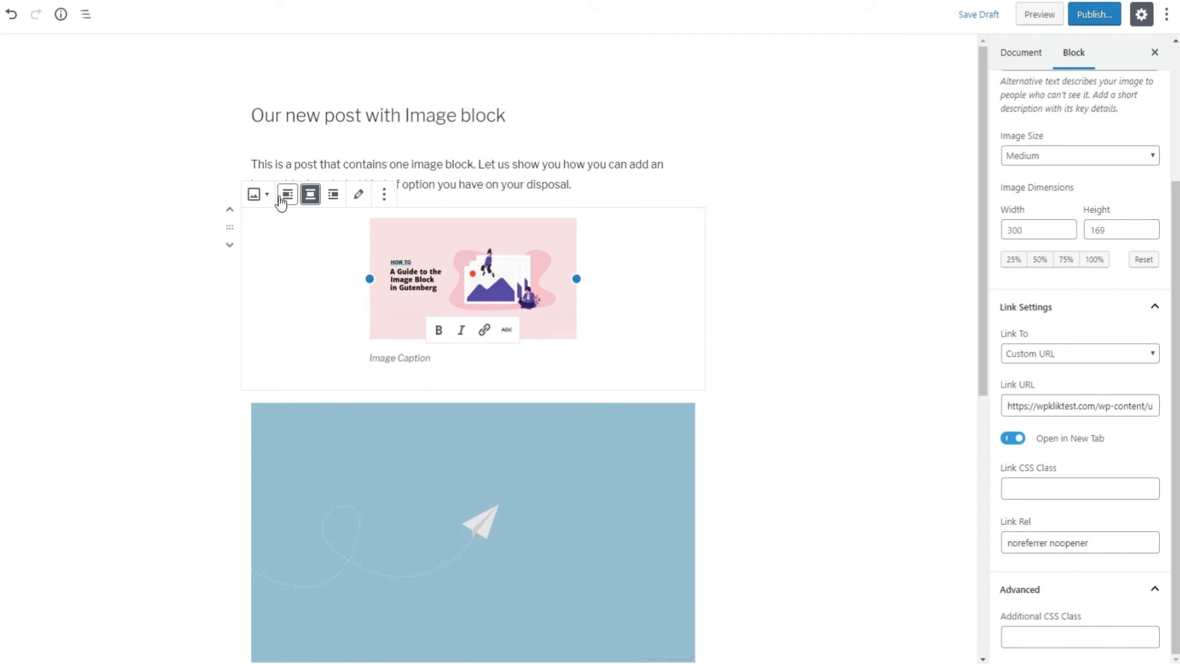
pyautogui.click(257, 194)
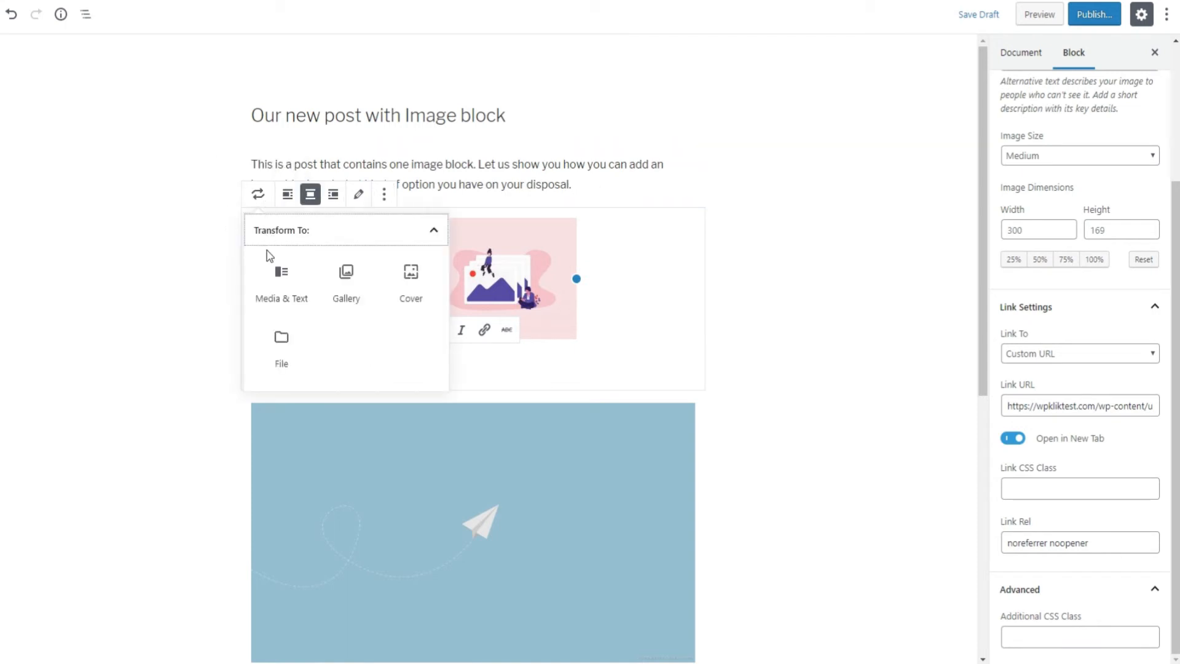
pyautogui.moveTo(391, 365)
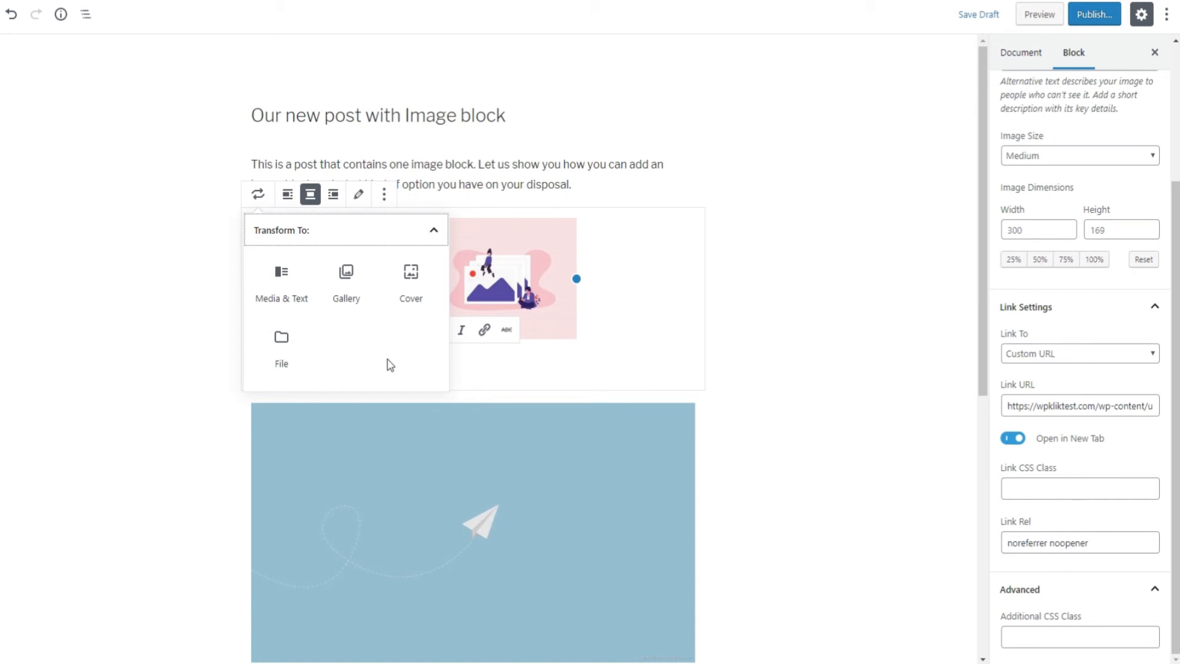
pyautogui.moveTo(345, 283)
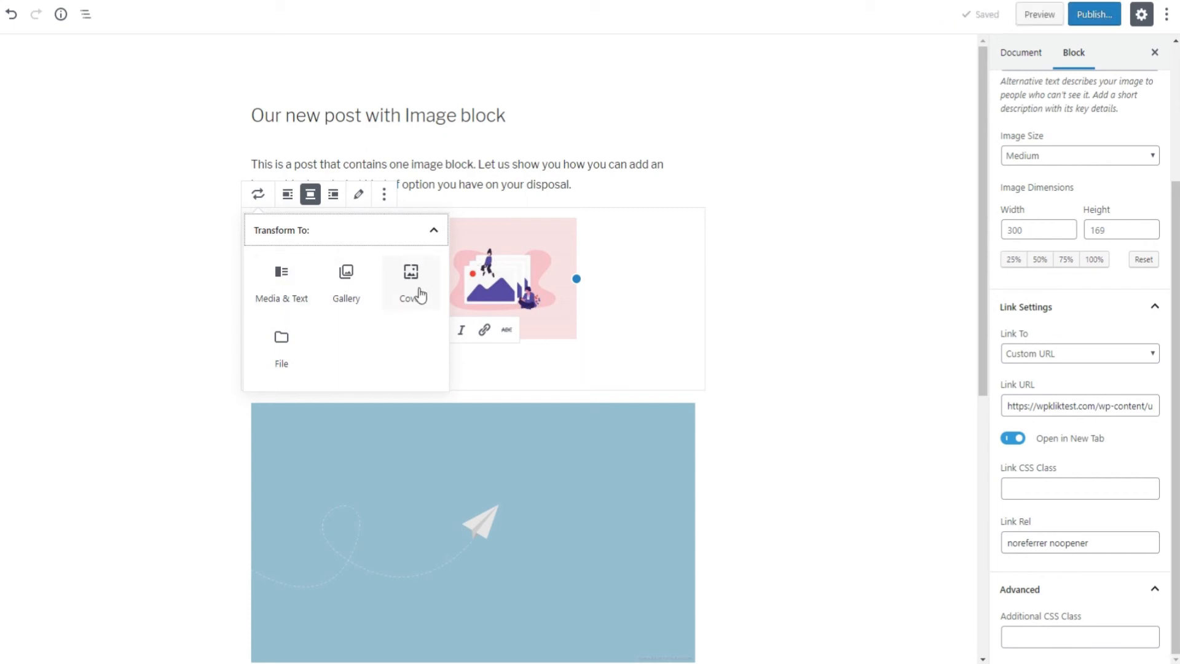
# Step: Transform the guide image into a Gallery block keeping its caption
pyautogui.click(345, 283)
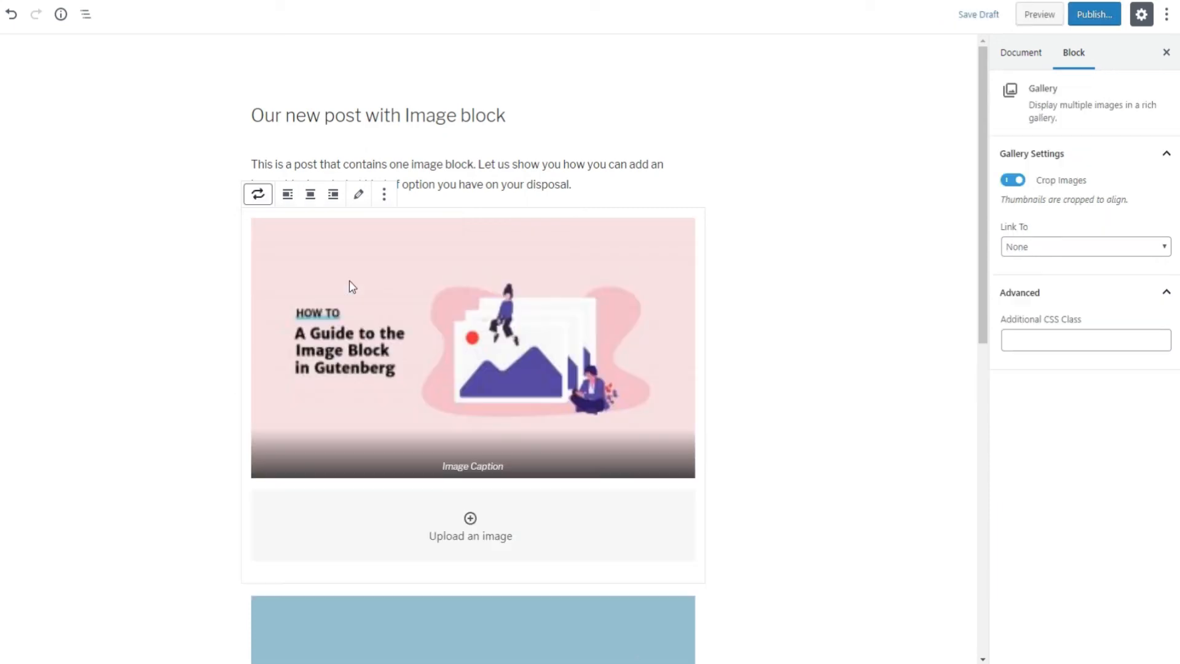
pyautogui.moveTo(841, 334)
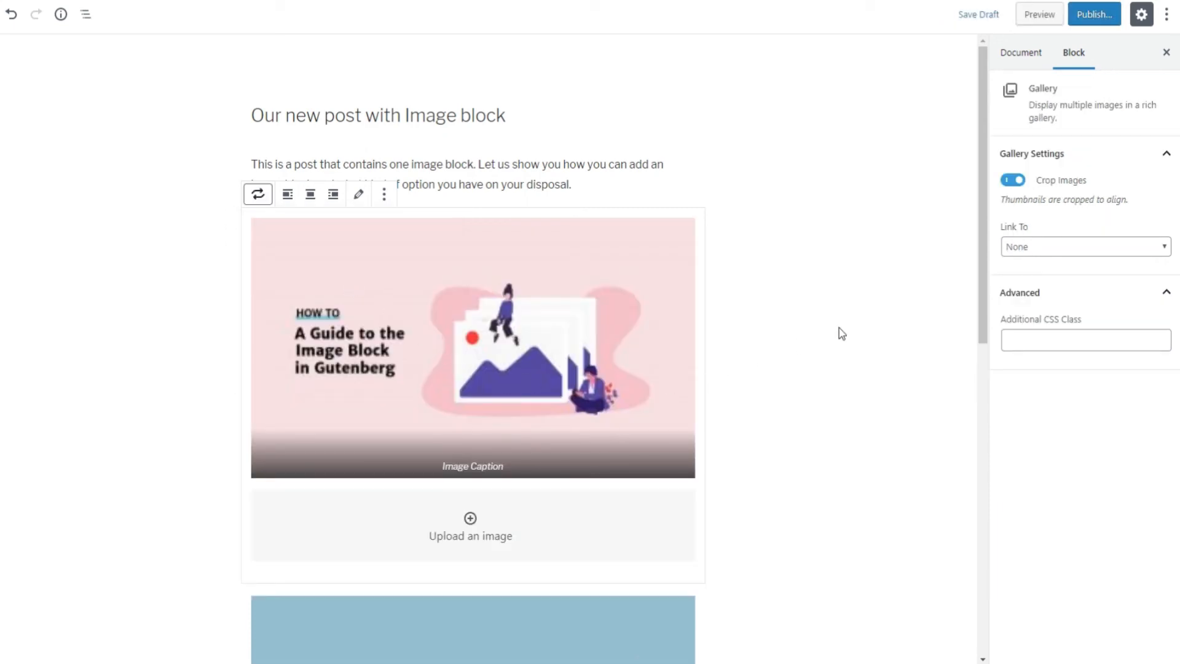